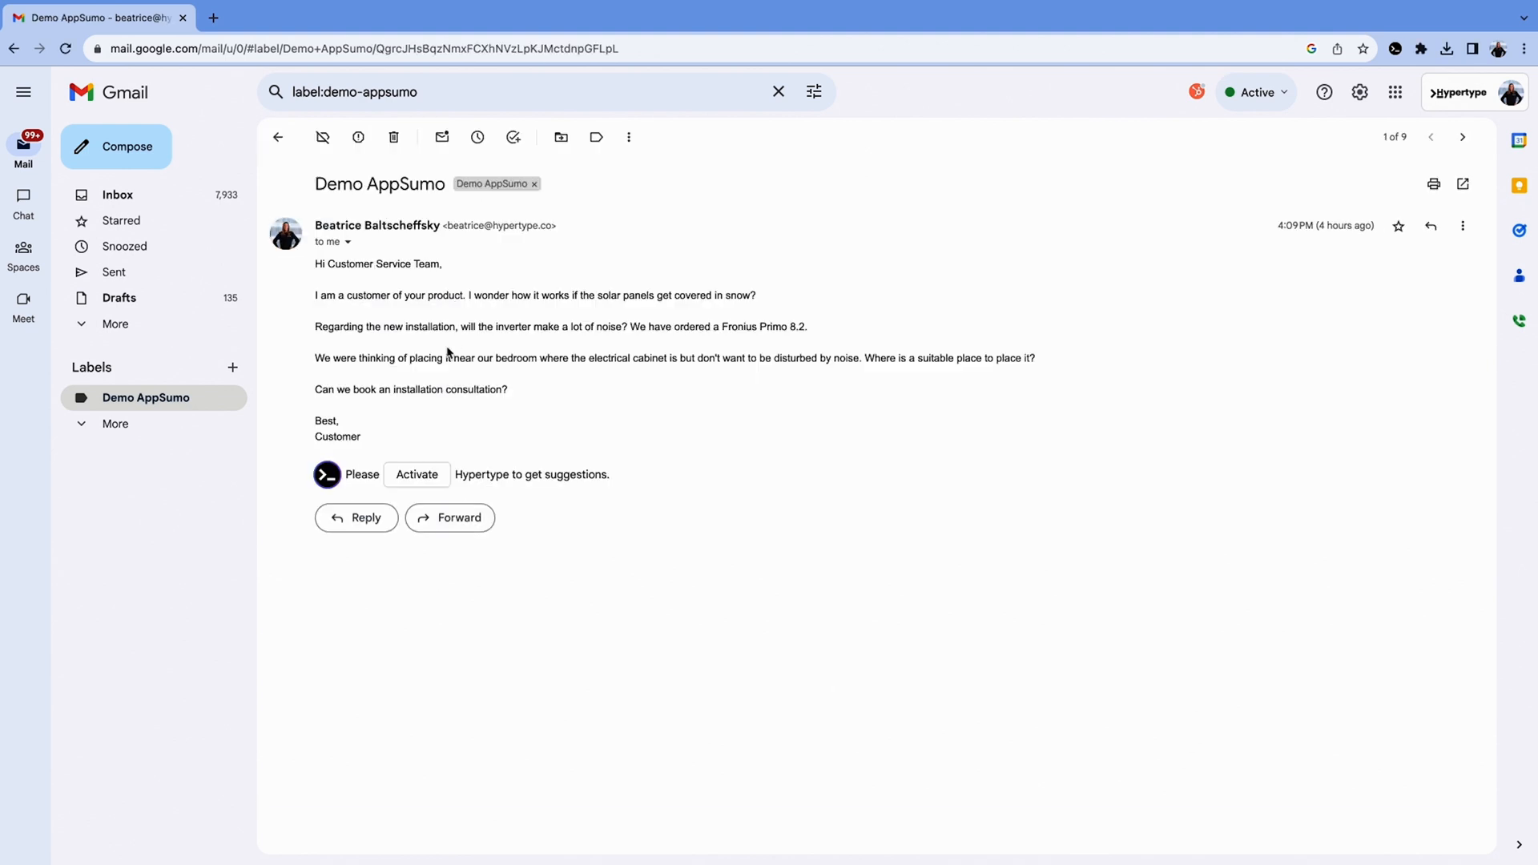
Step: Activate Hypertype below the solar panel email to show its reply panel
left_click(415, 475)
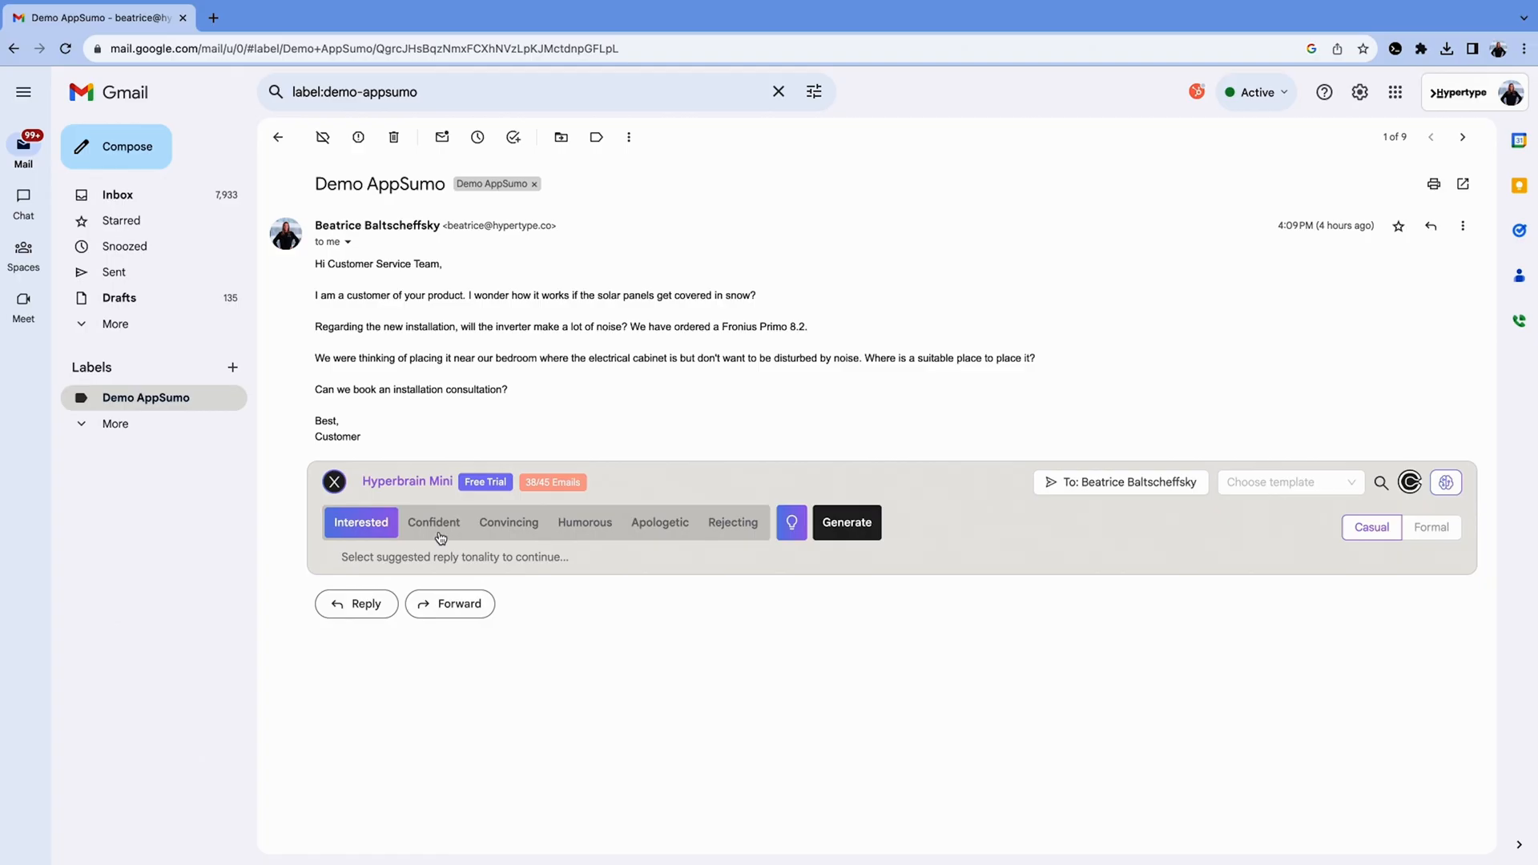
Step: Generate a Confident reply on snow, inverter noise, placement and consultation, then send it
left_click(433, 522)
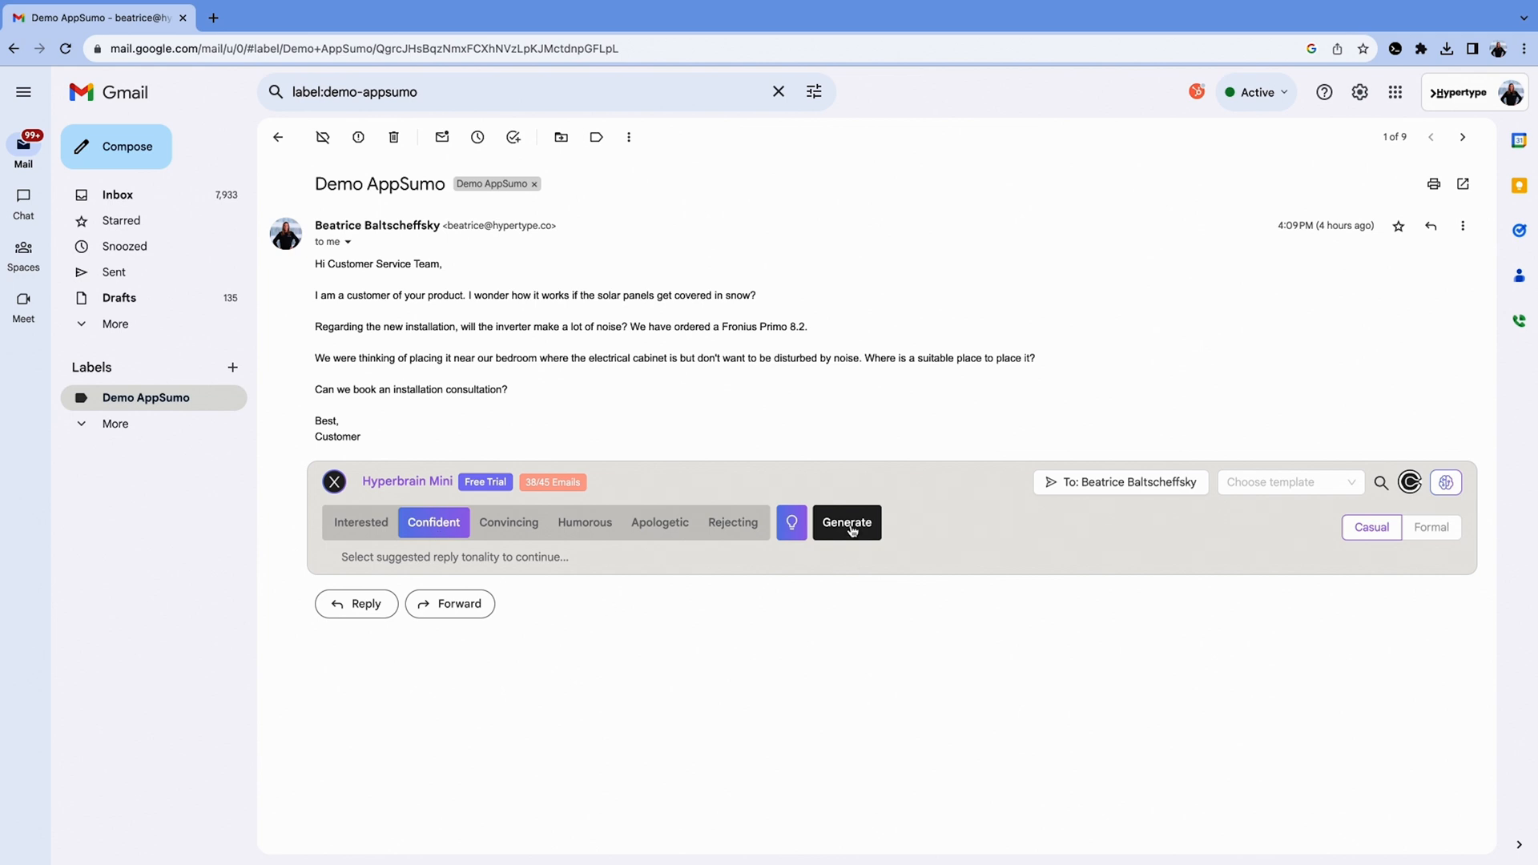
left_click(846, 522)
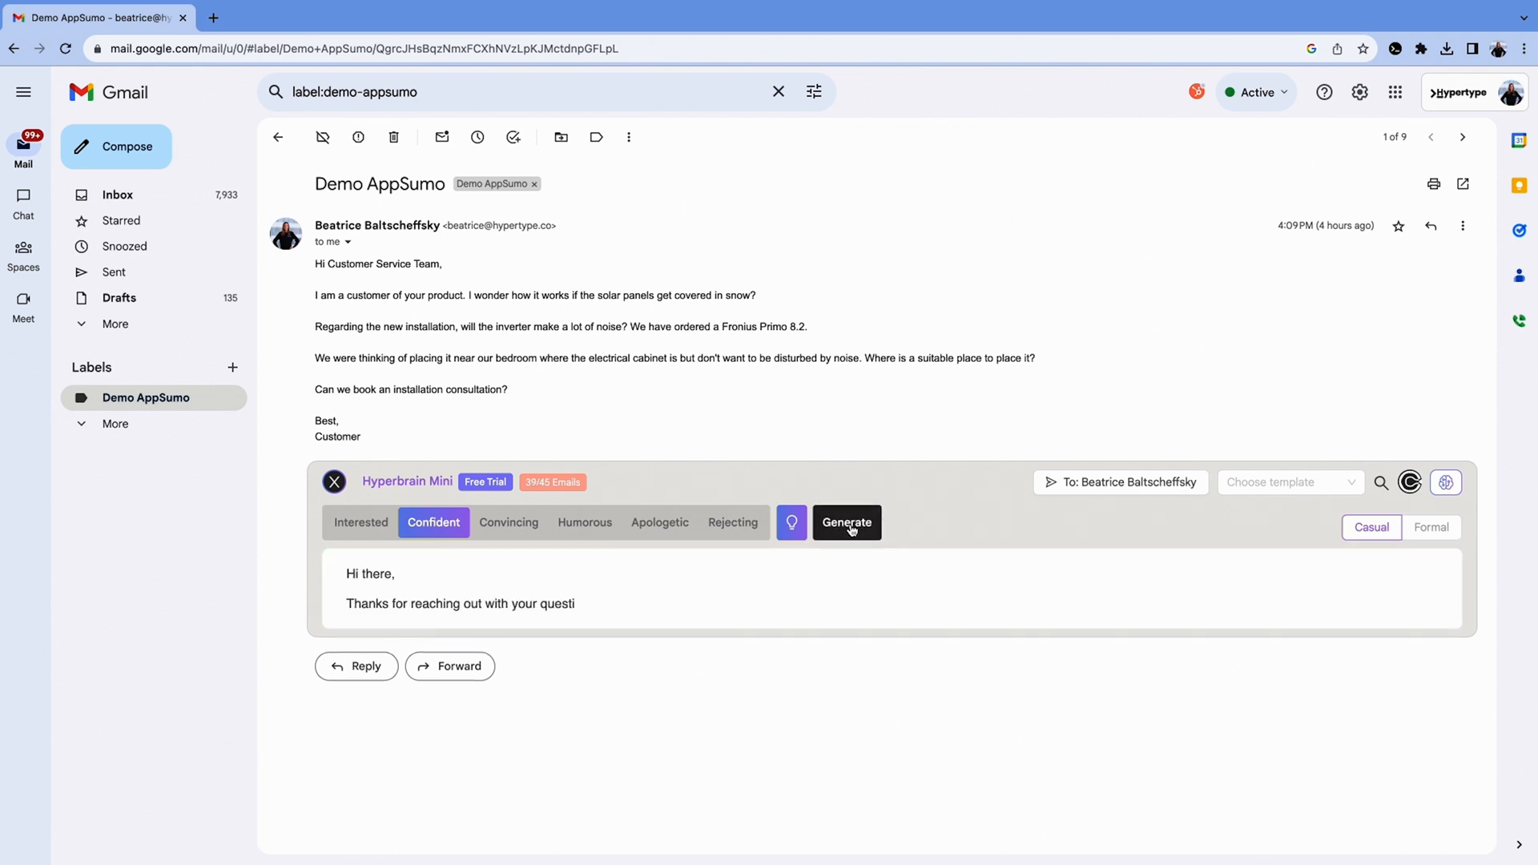
left_click(846, 522)
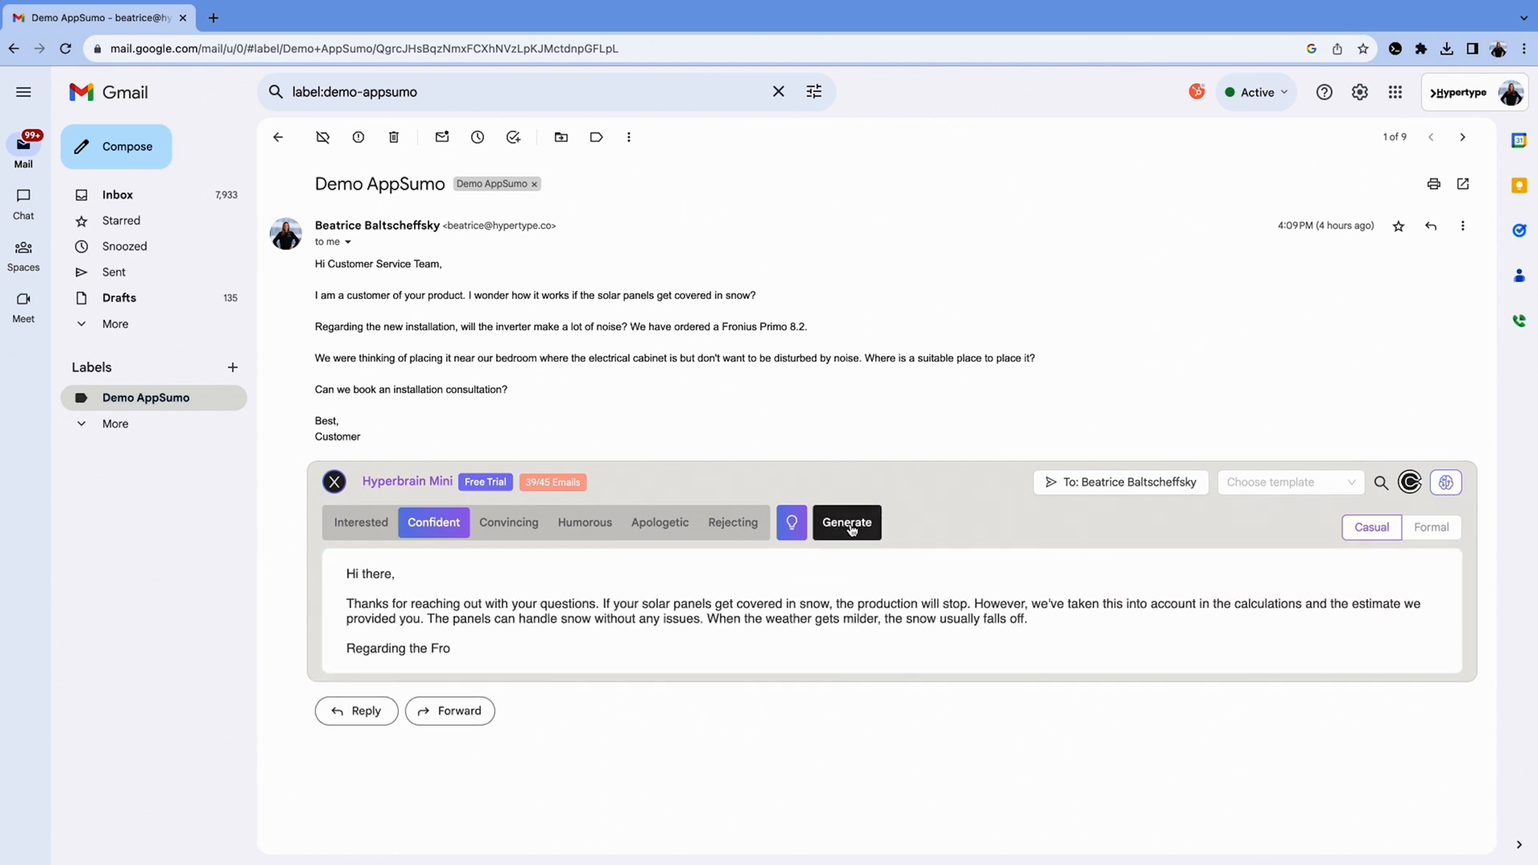
left_click(846, 522)
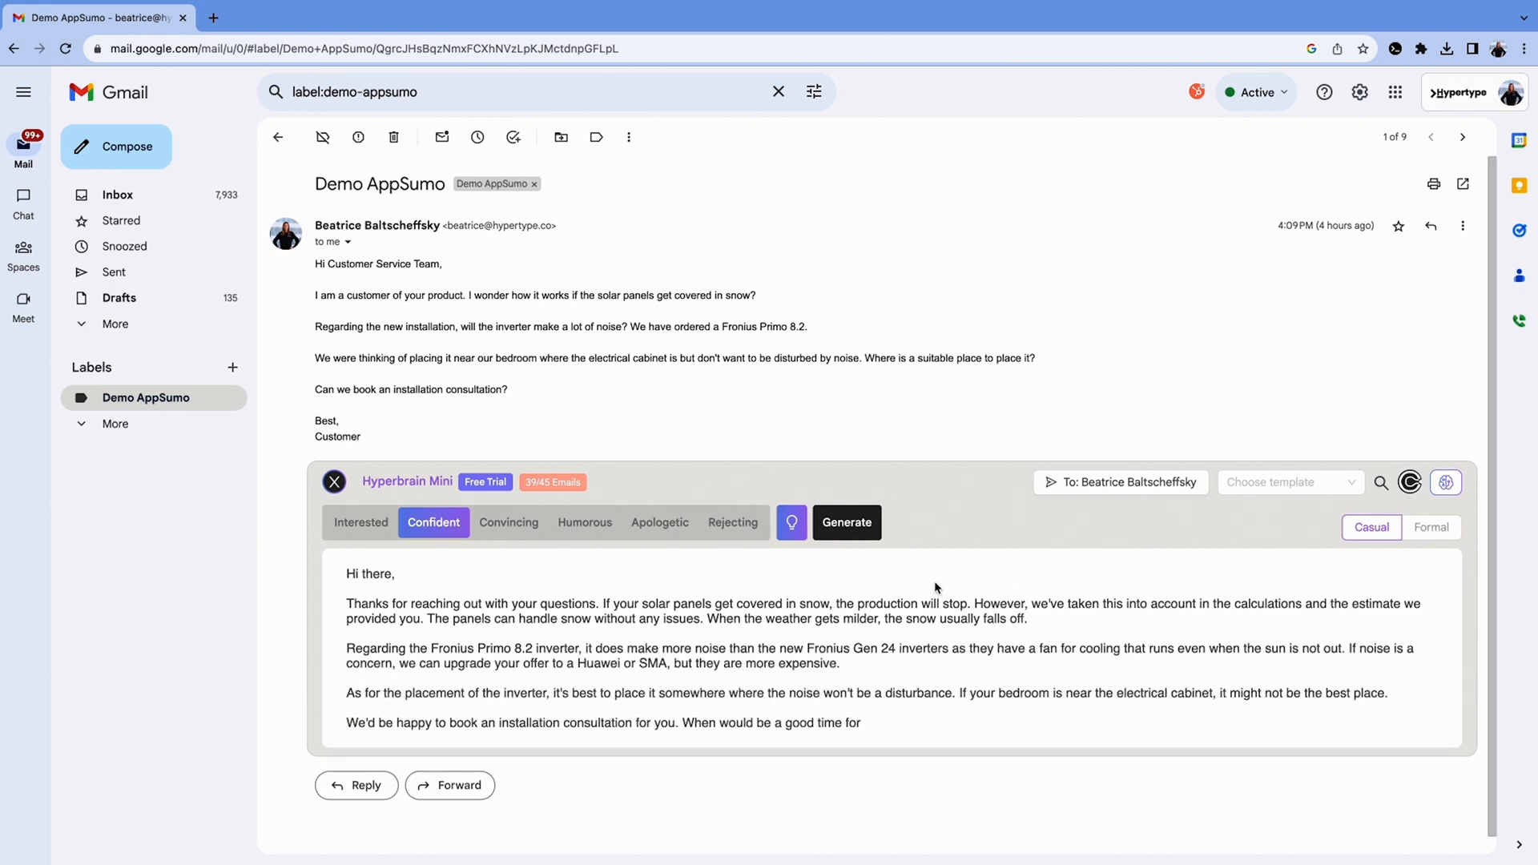
left_click(847, 521)
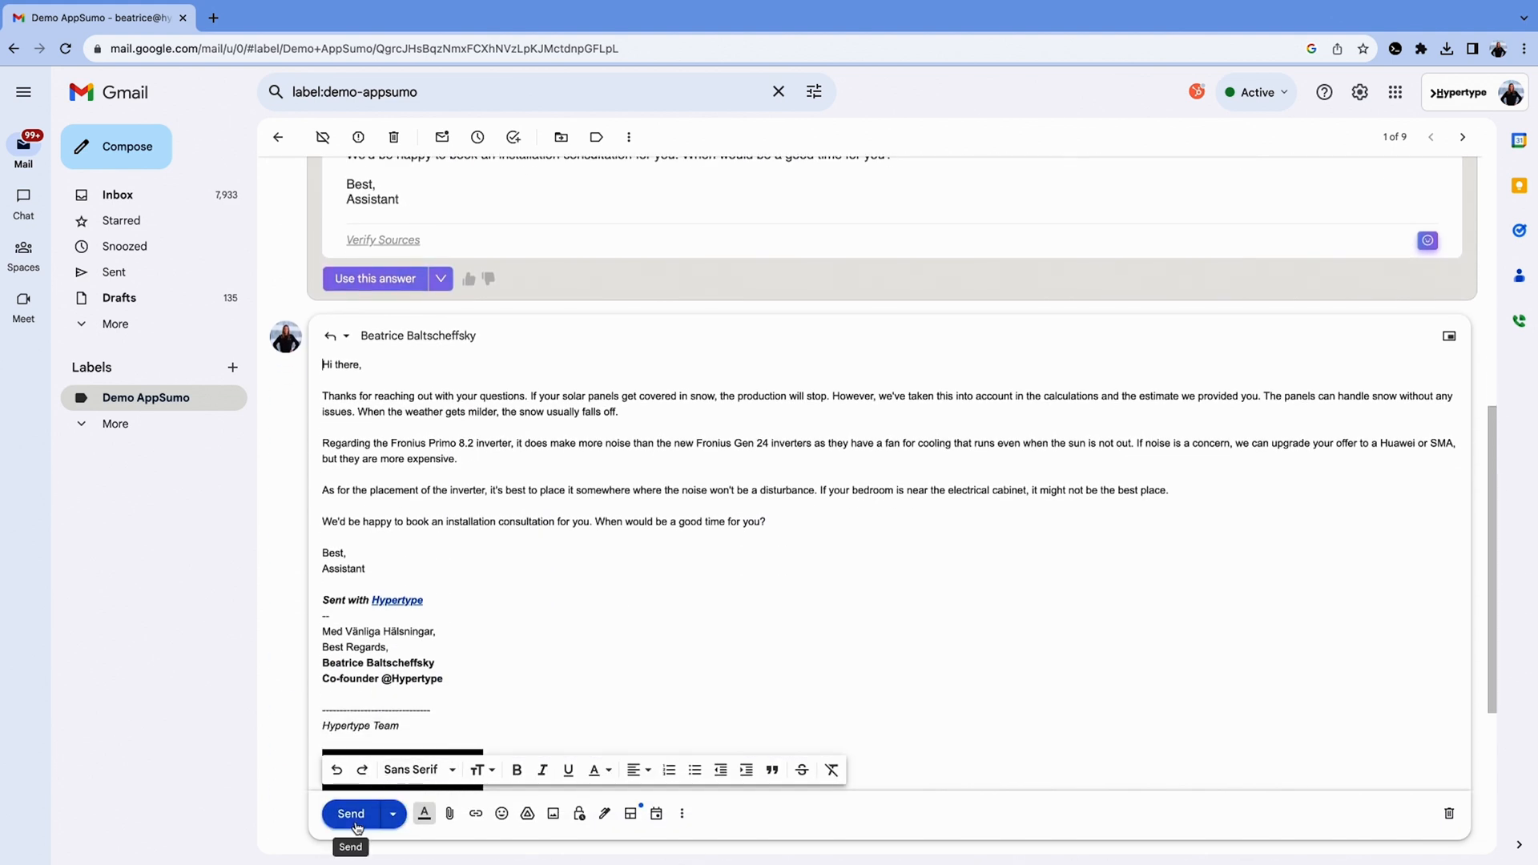
left_click(350, 814)
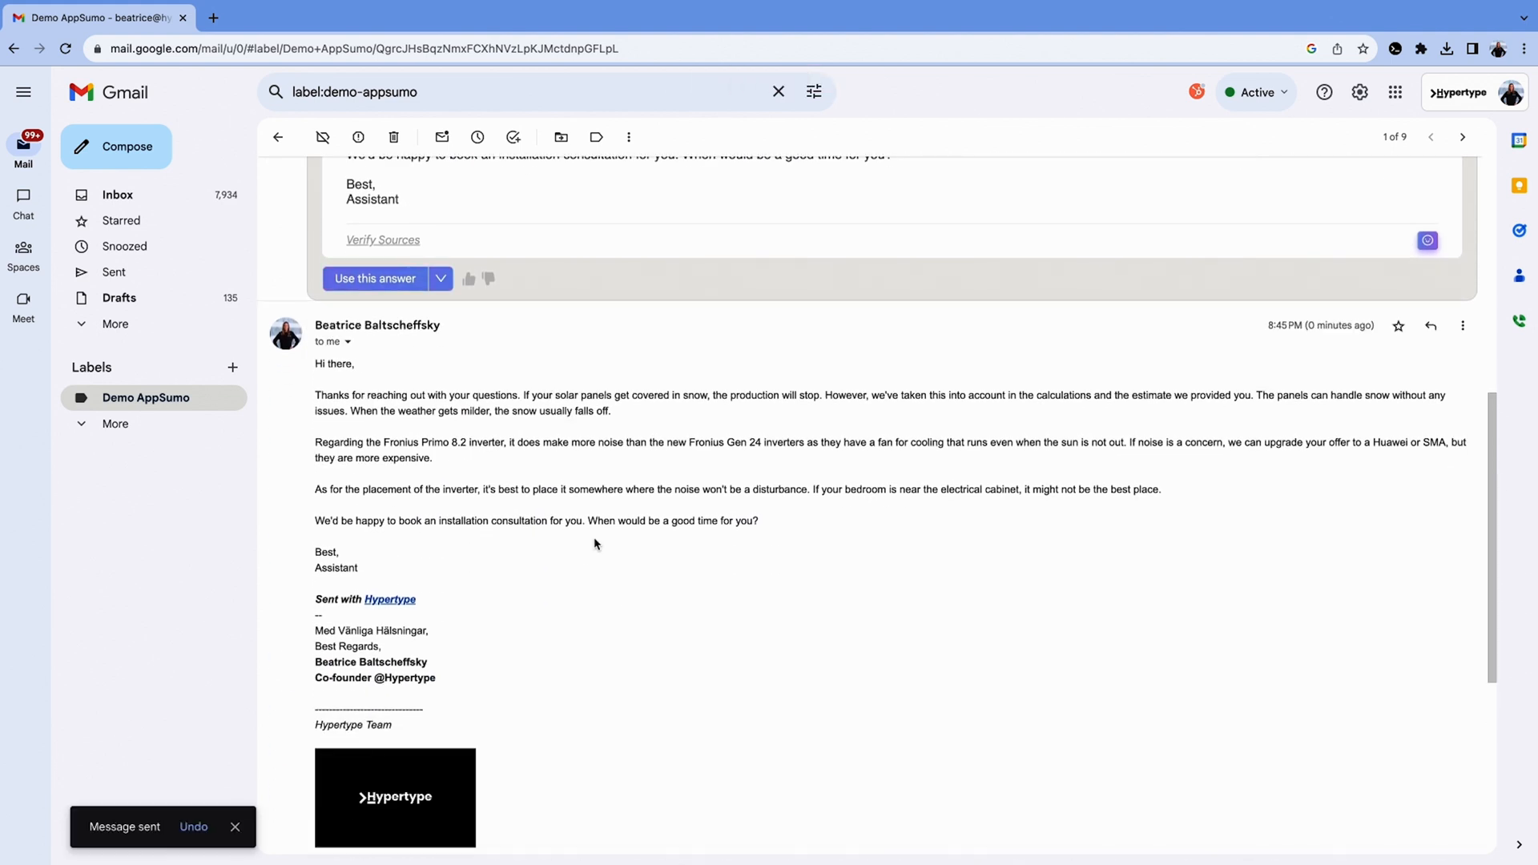
Step: Regenerate the reply with an instruction to mention the 20% off SMA inverter campaign
type("Include that we have a special campaign on SMA inverters that gives you 20% off if you order before e")
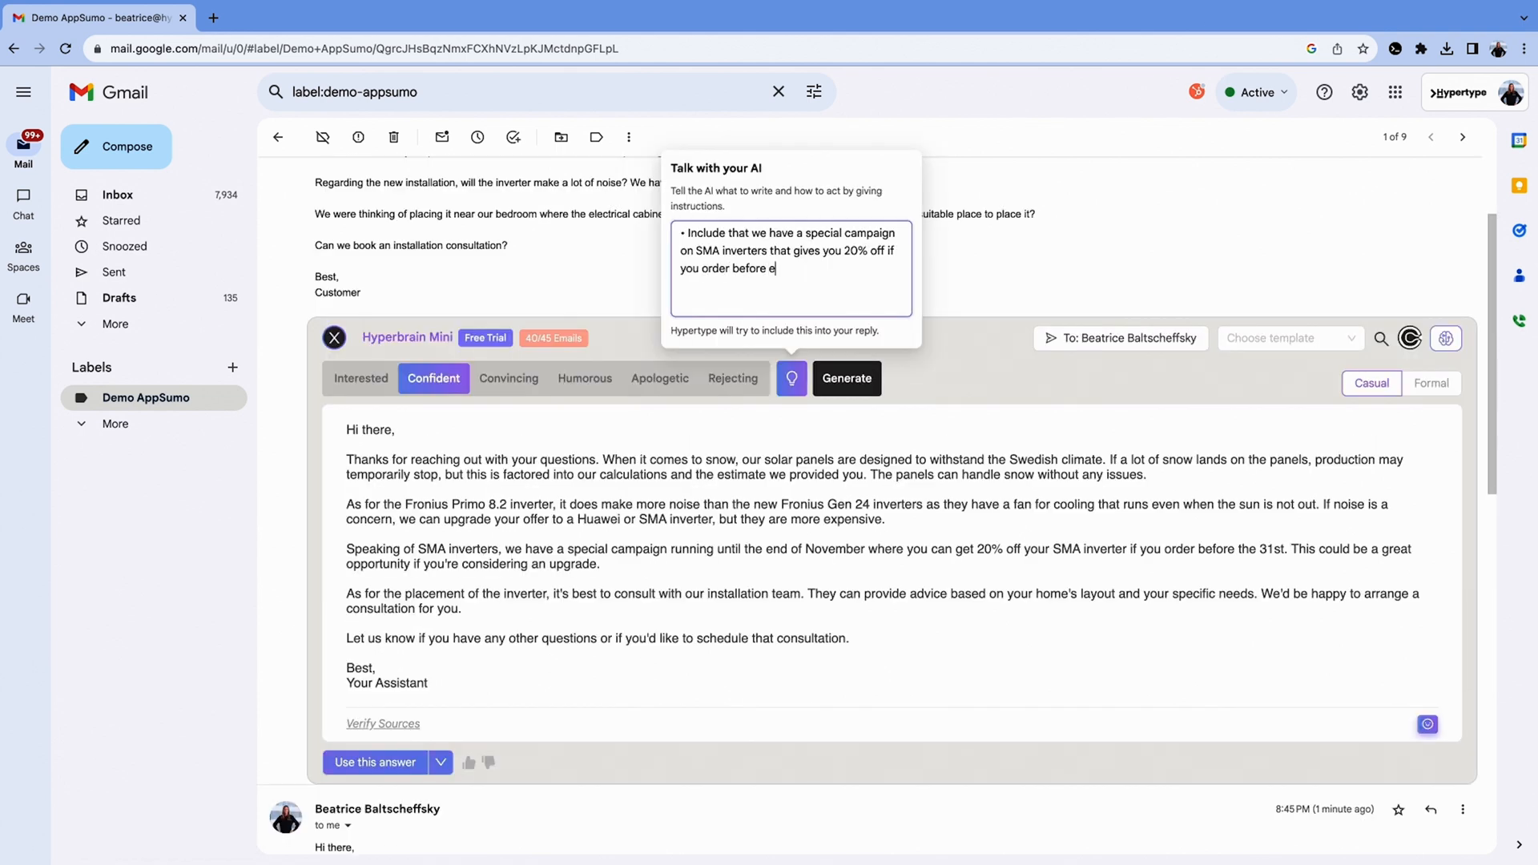
left_click(846, 377)
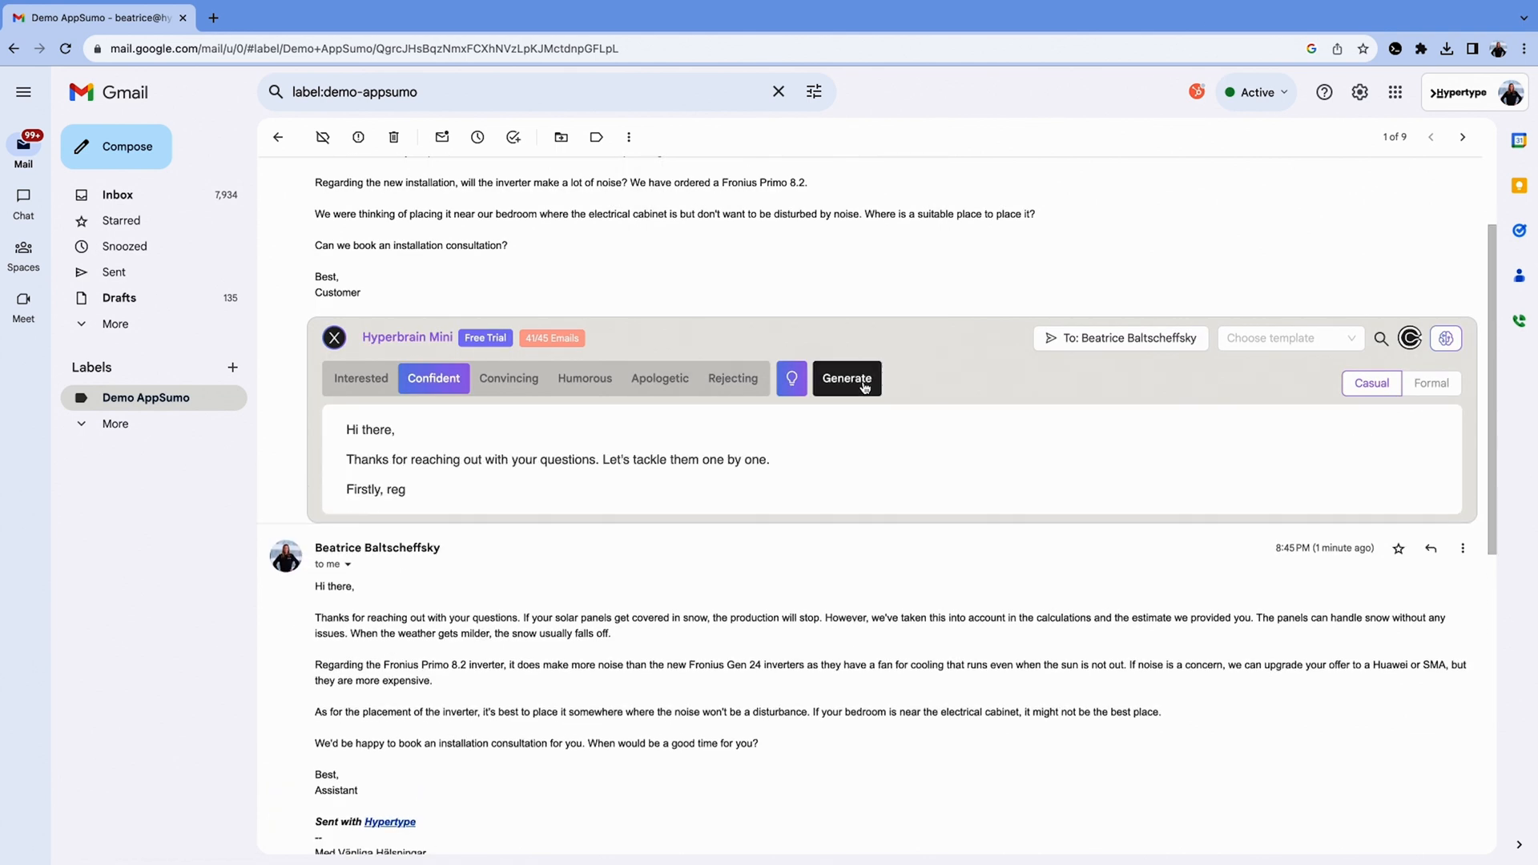
left_click(847, 377)
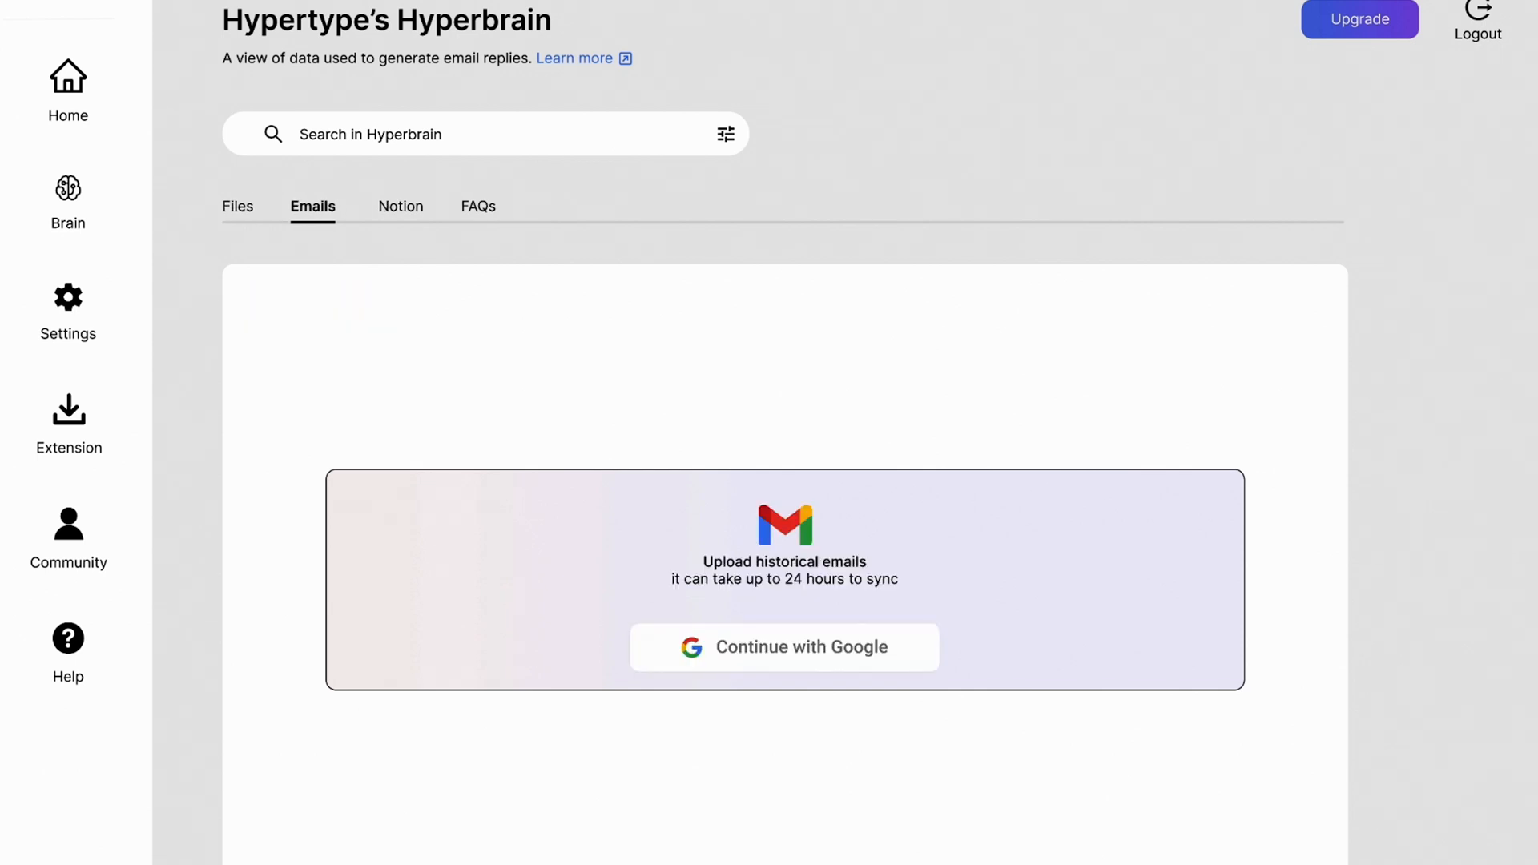
Step: Switch Hyperbrain to the Notion data source showing Select pages and Manage pages
left_click(401, 206)
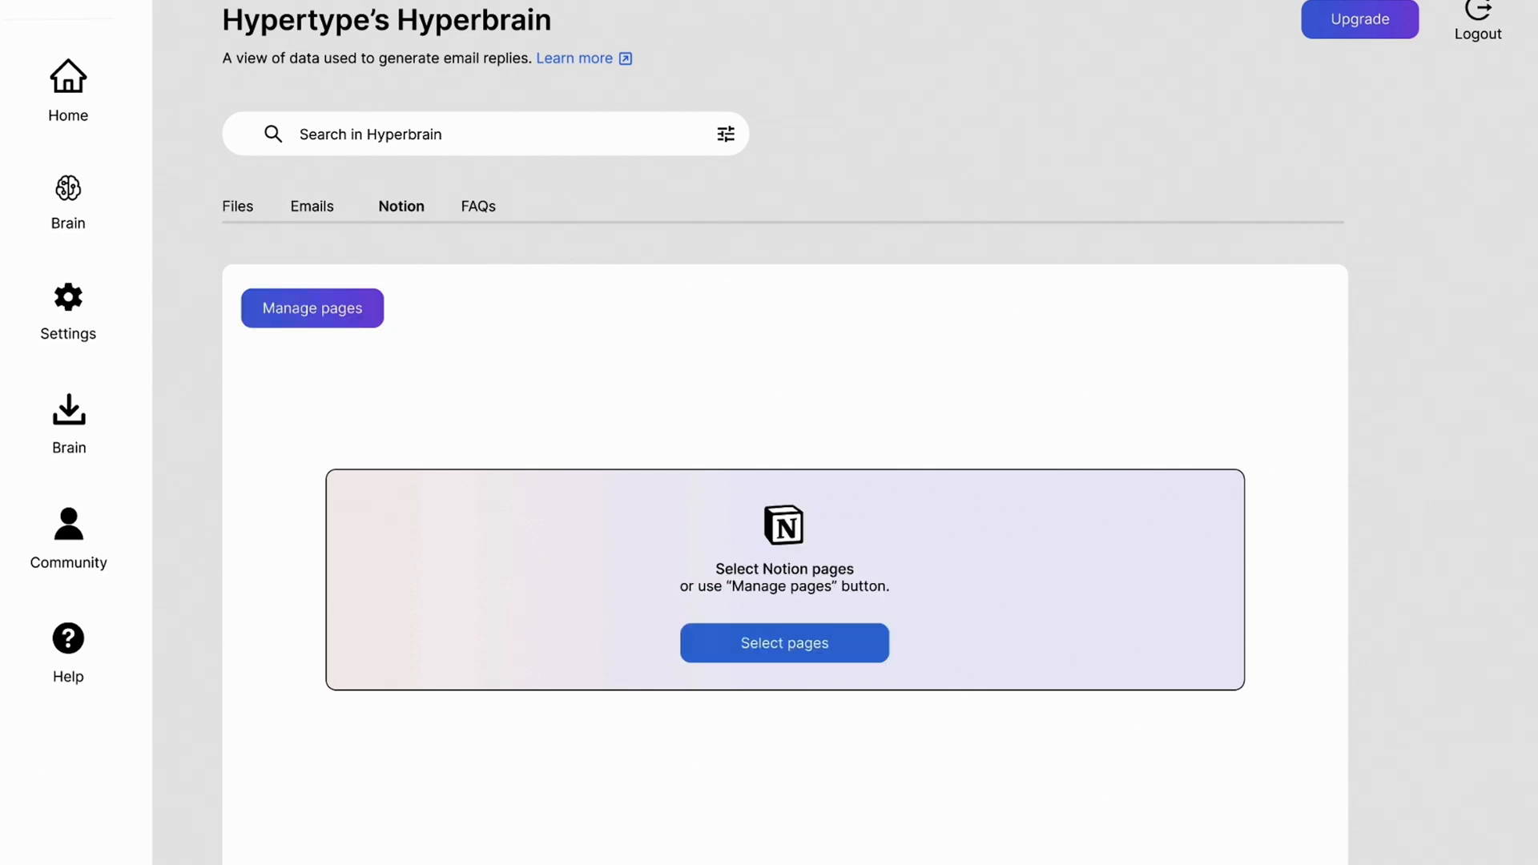
left_click(236, 206)
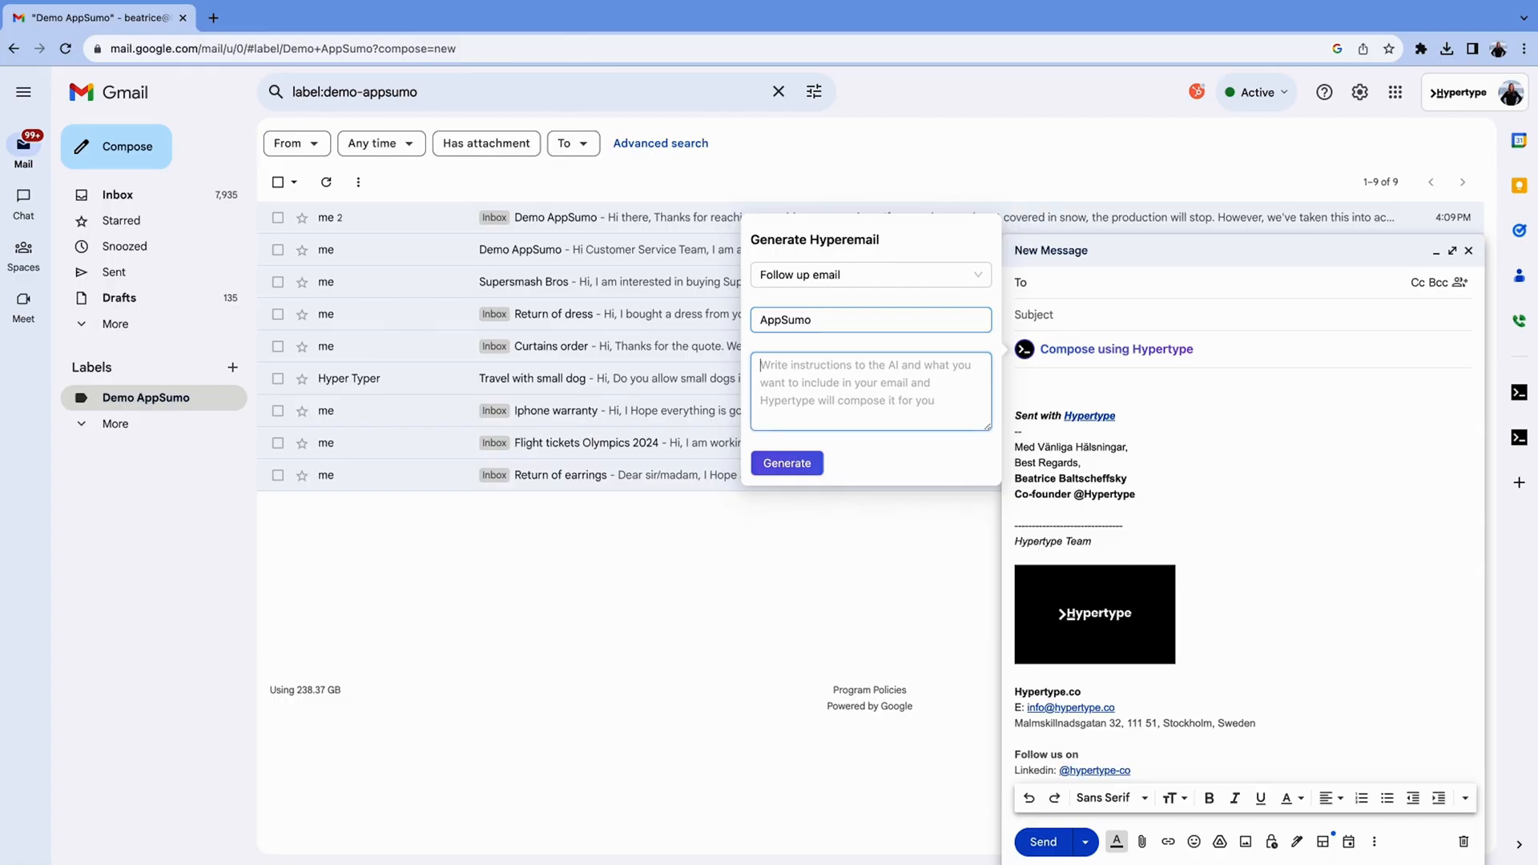
Step: Generate an AppSumo follow-up asking about launch dates, adding 'Have a good w…' closing line
type("Write to AppSumo that we are looking forward to launch Hypertype but want some clarification regarding the dates and deadlines")
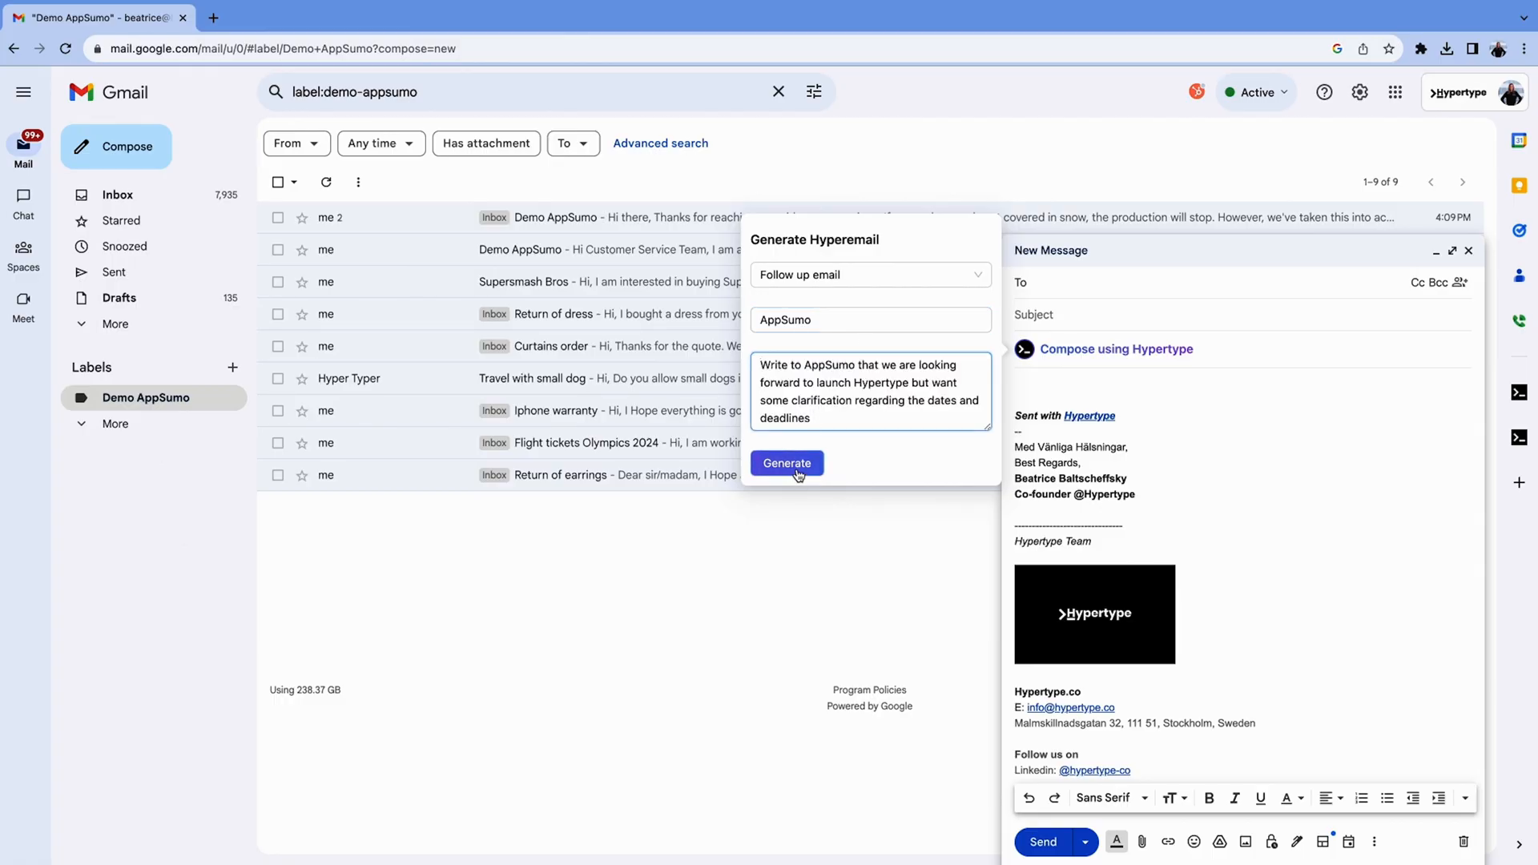
left_click(787, 463)
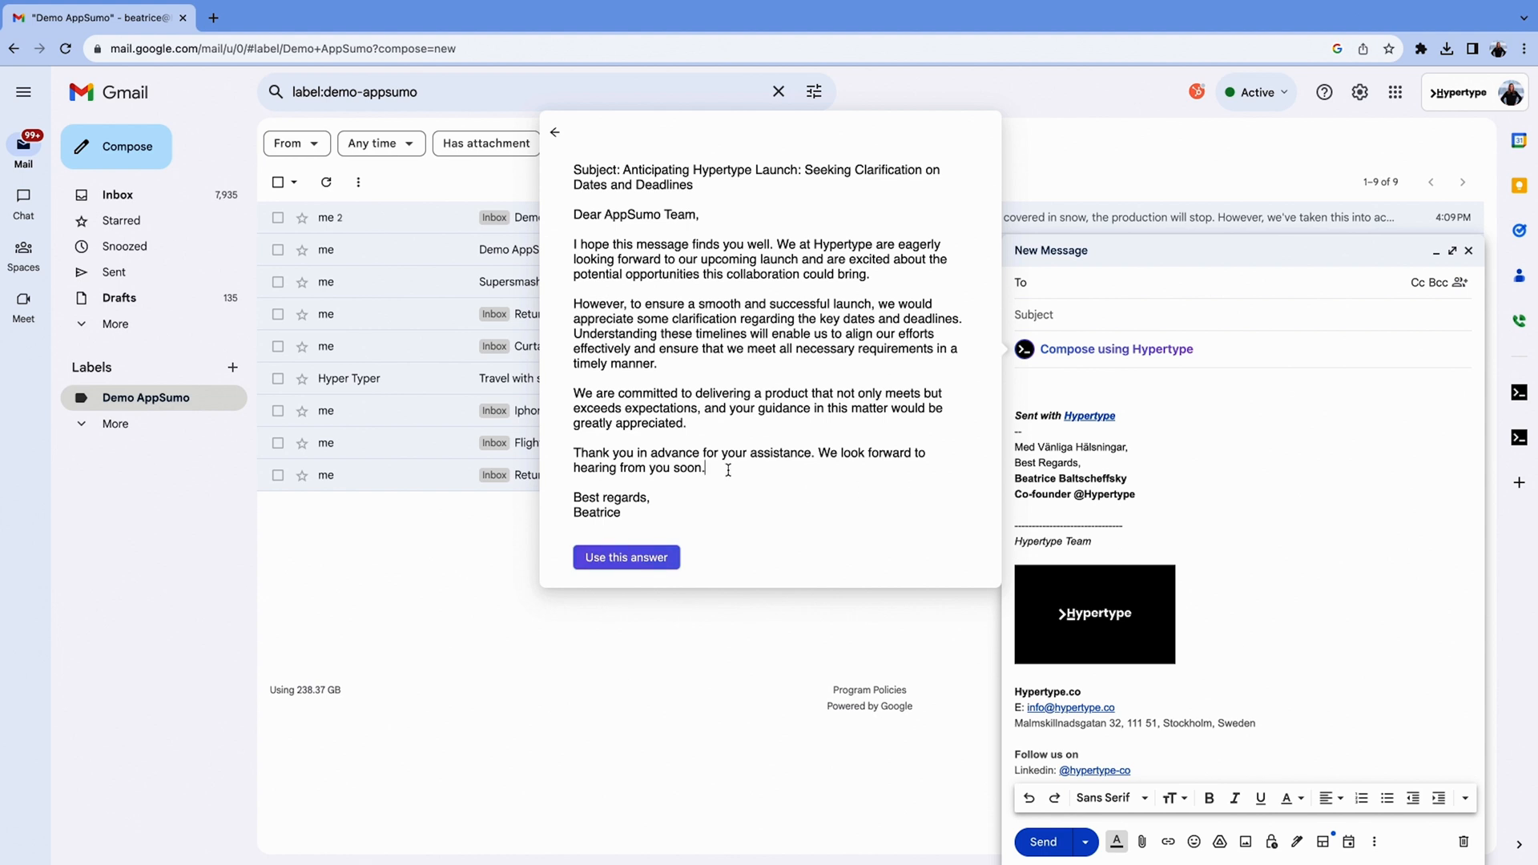
type("Have a good w")
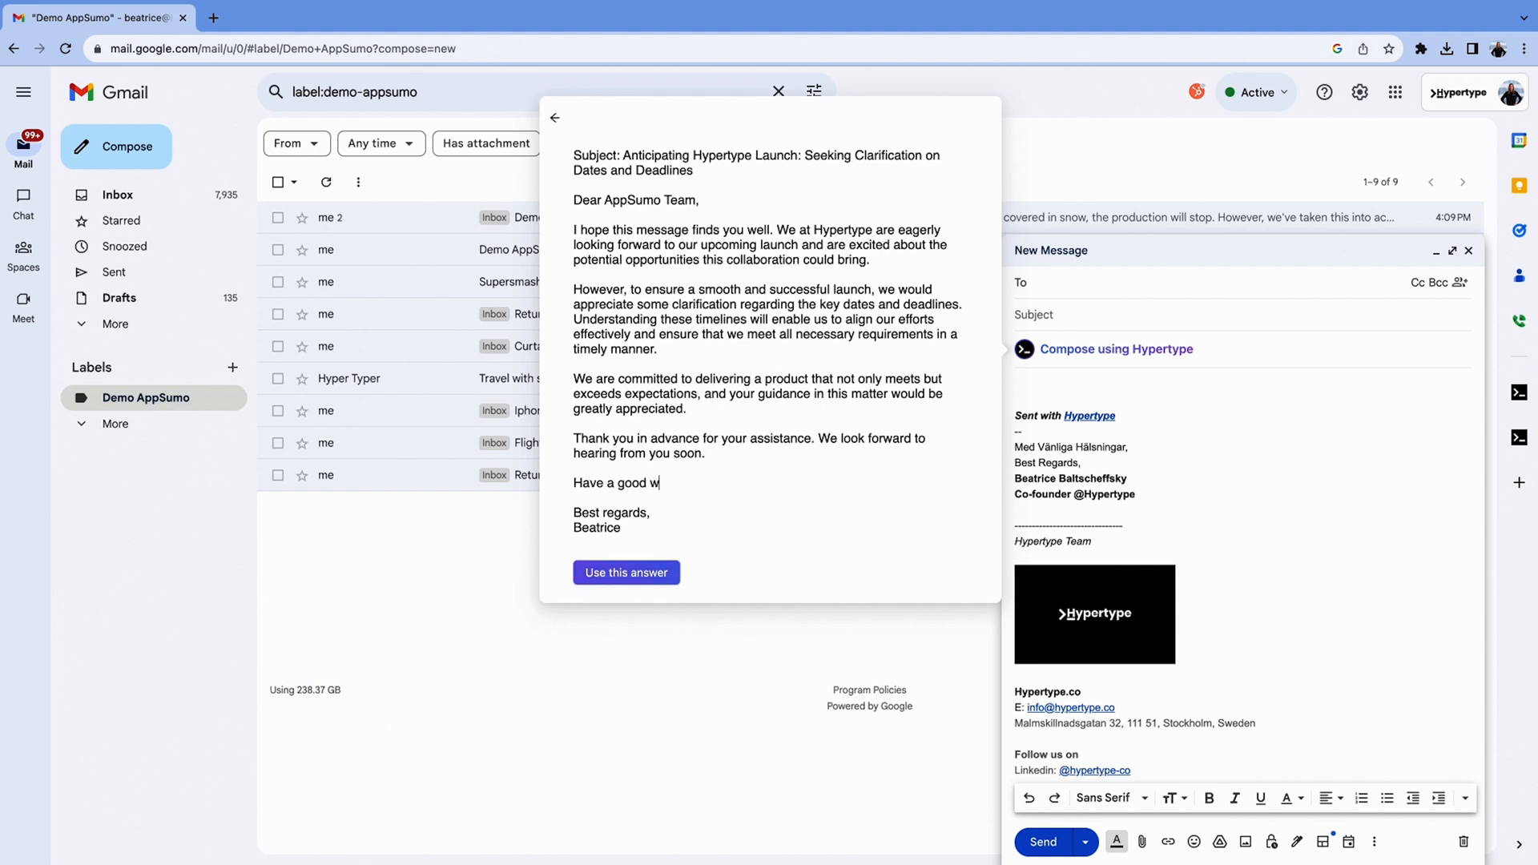
left_click(626, 572)
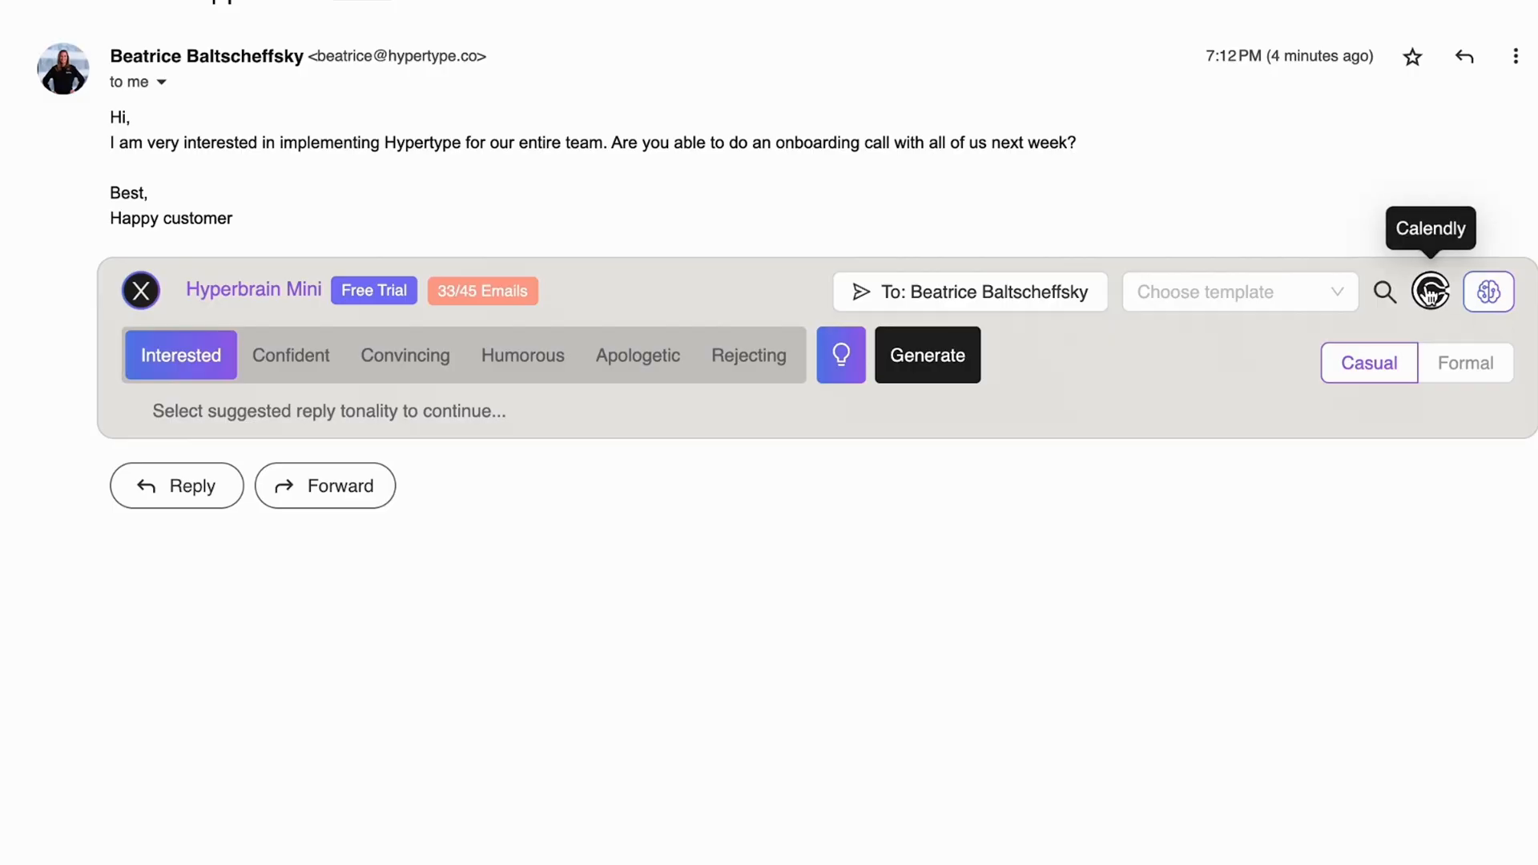
Step: Enable and save the Calendly link, then generate an Interested onboarding-call reply
left_click(1429, 291)
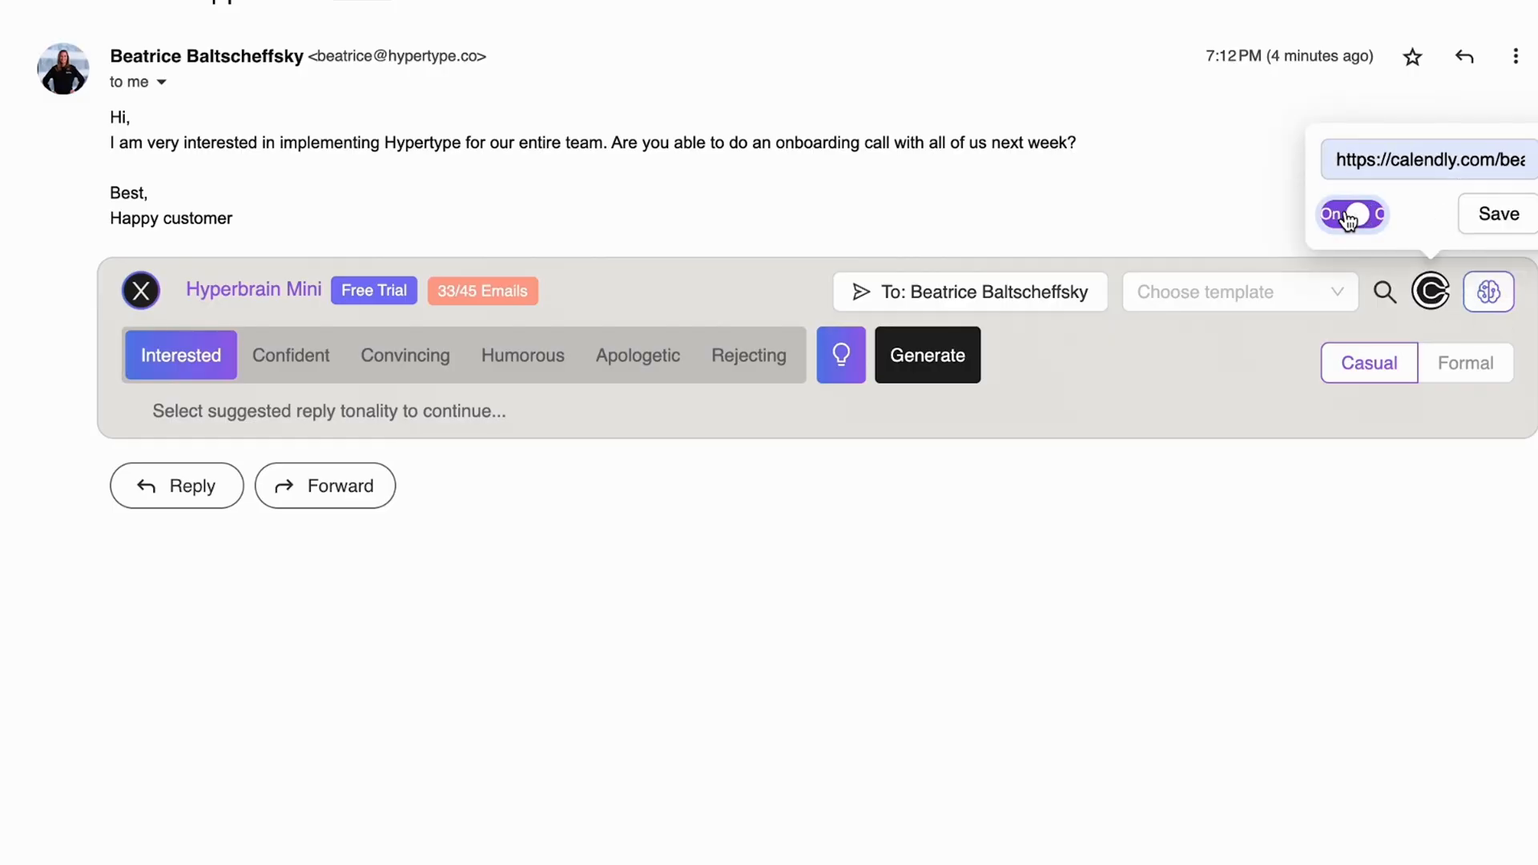
left_click(1498, 214)
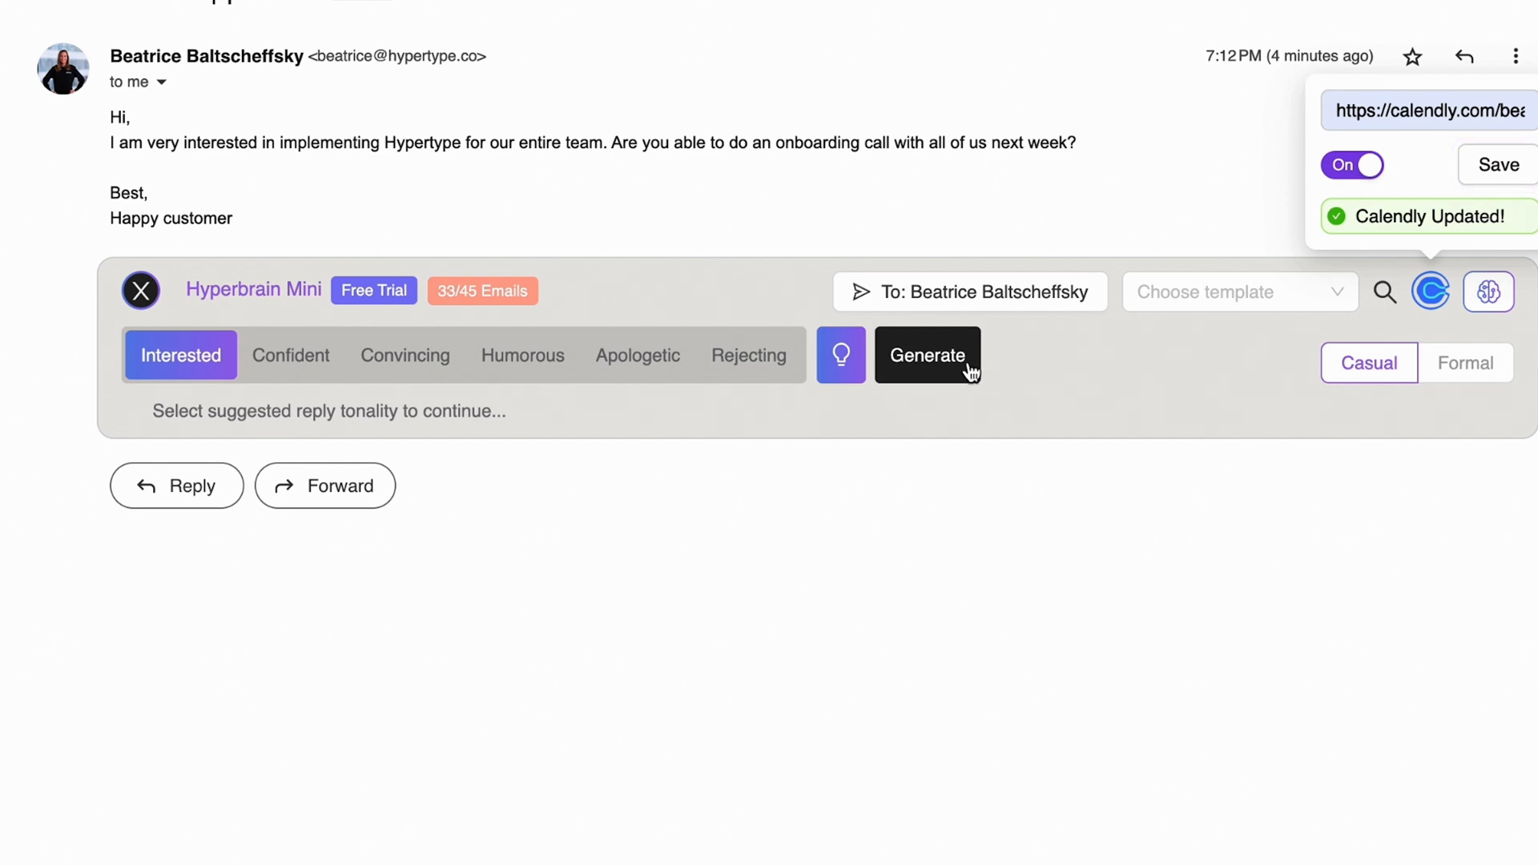
left_click(926, 355)
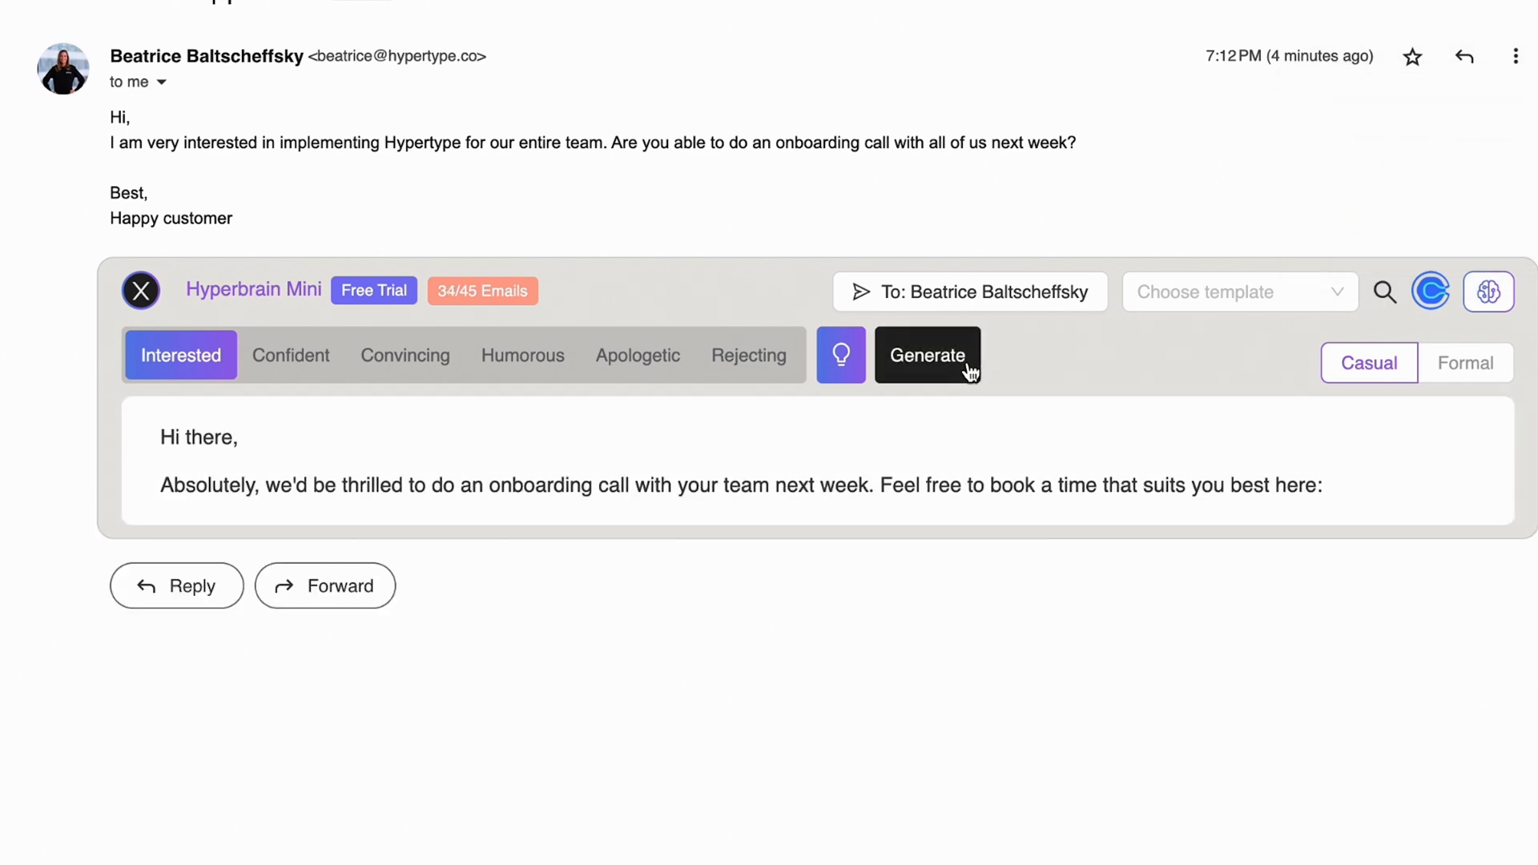
left_click(927, 355)
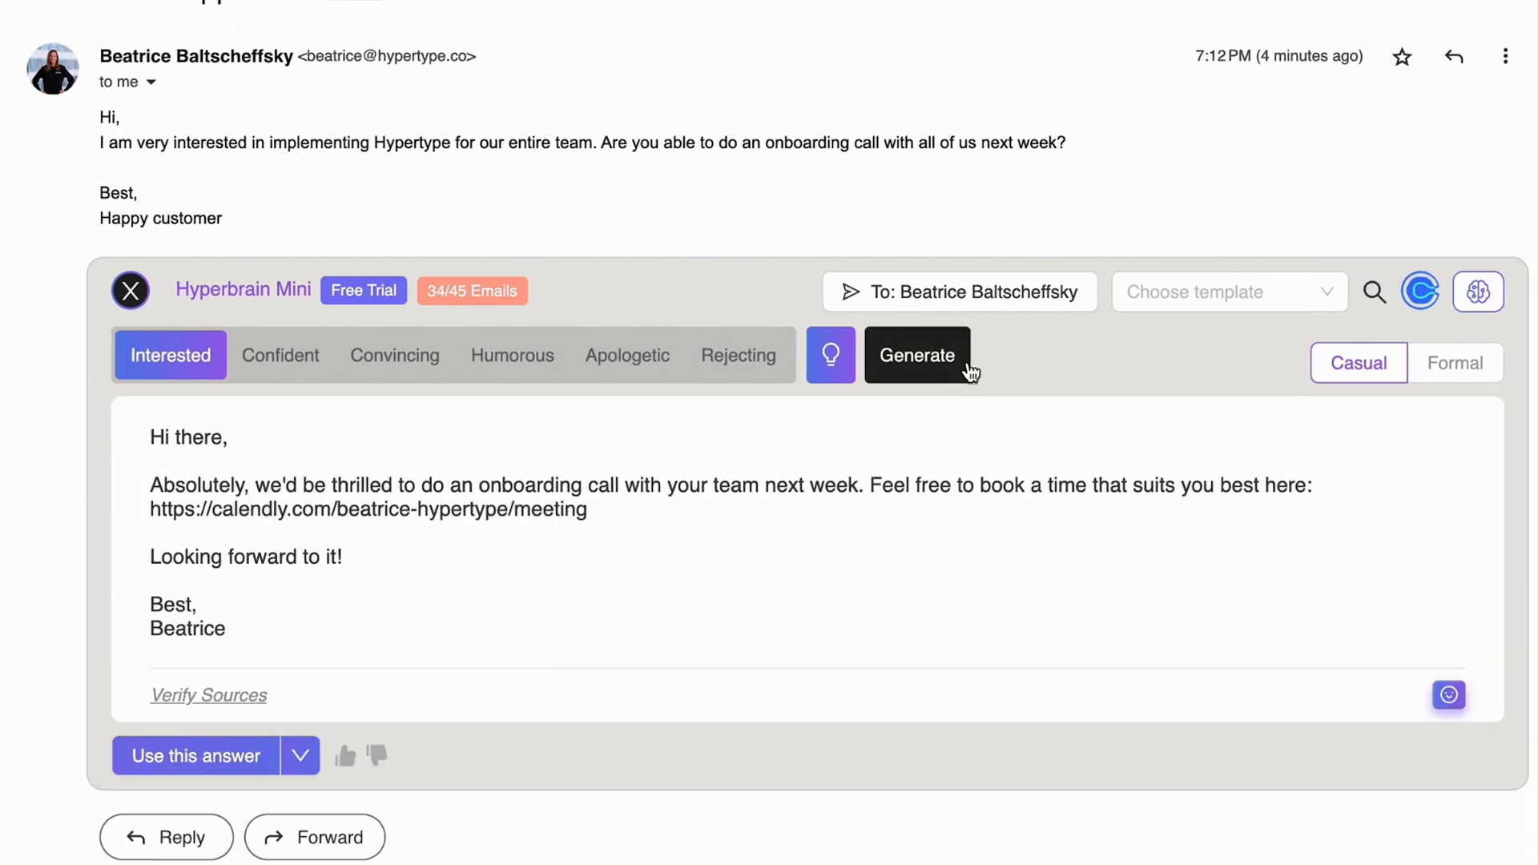